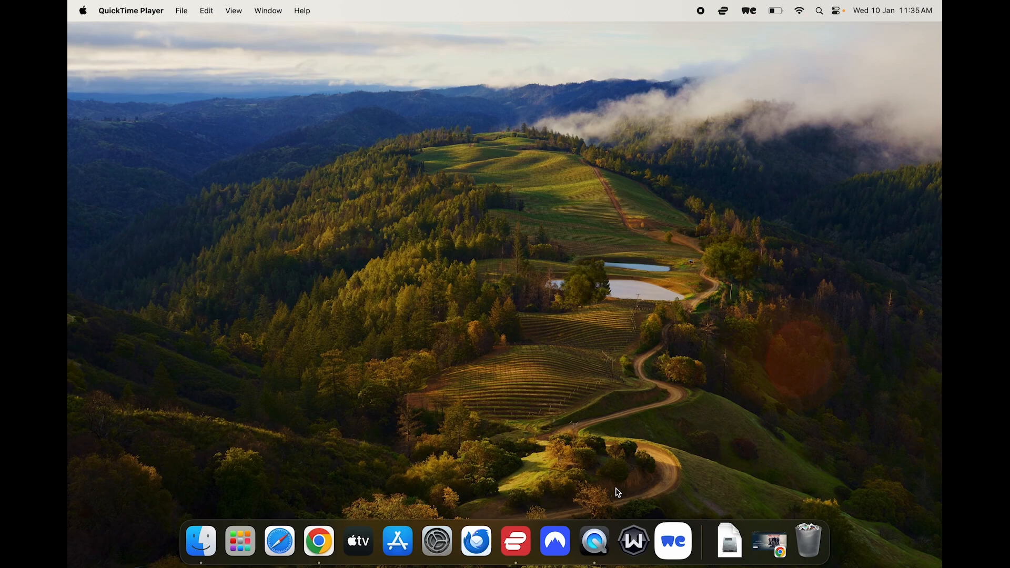
mouse_move(523, 349)
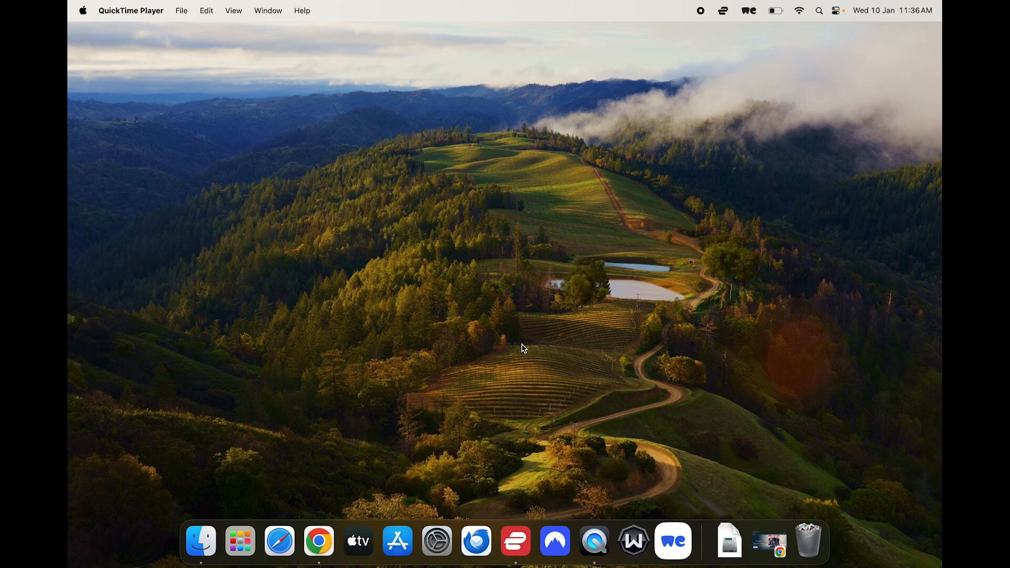
mouse_move(470, 278)
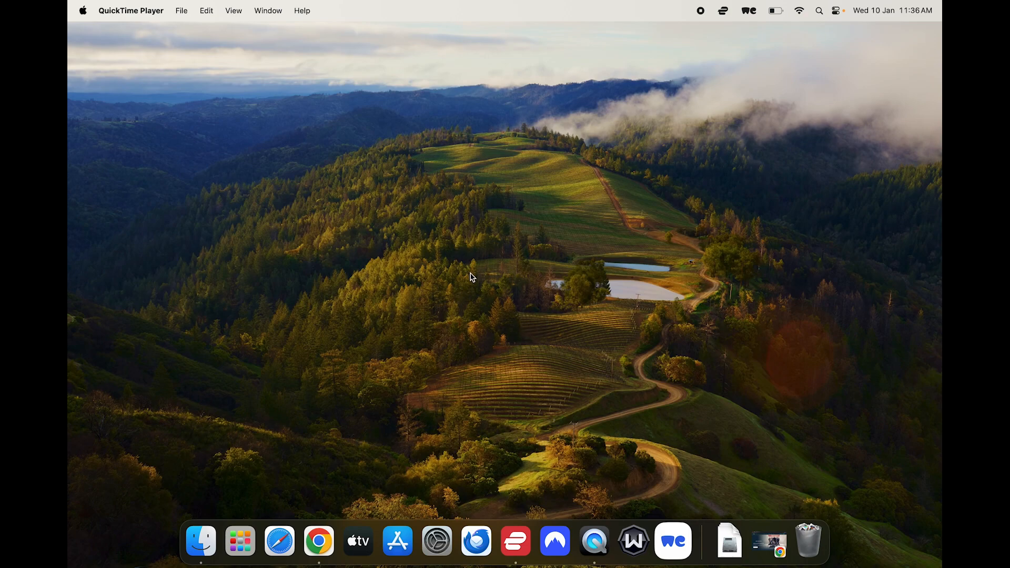
mouse_move(495, 284)
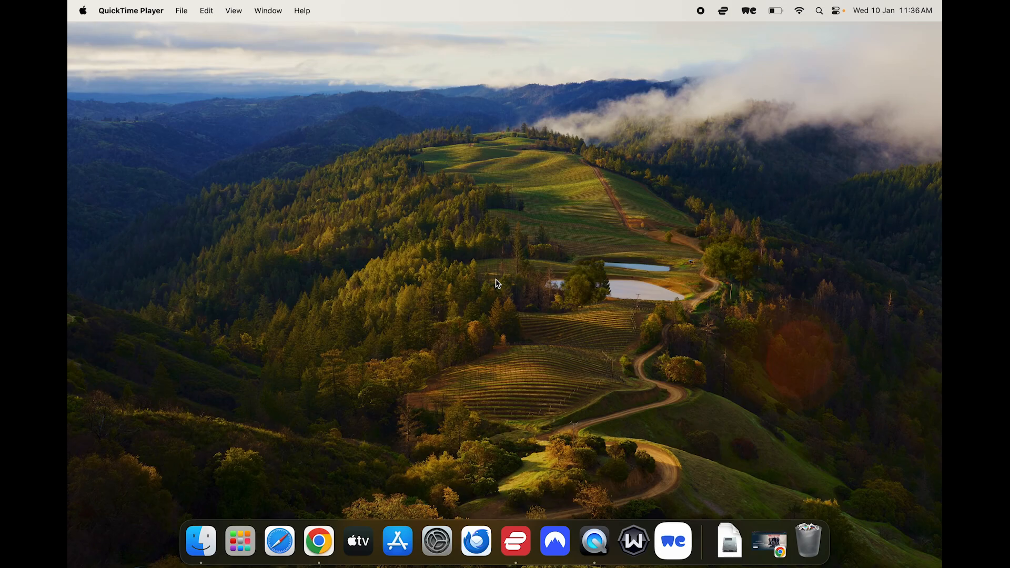
mouse_move(318, 543)
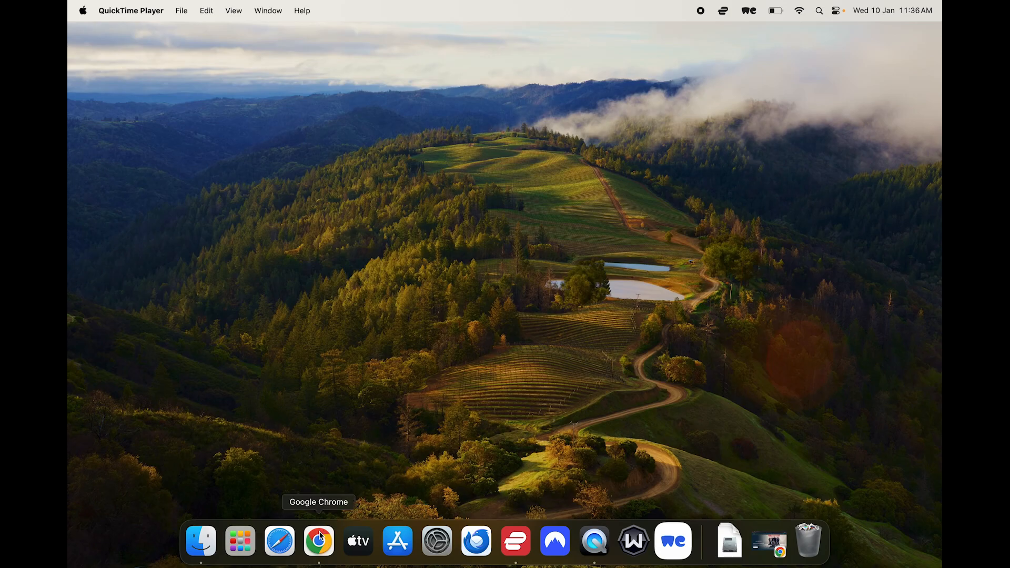
- Launch Chrome to the ITVX home page and scroll through it briefly
click(319, 542)
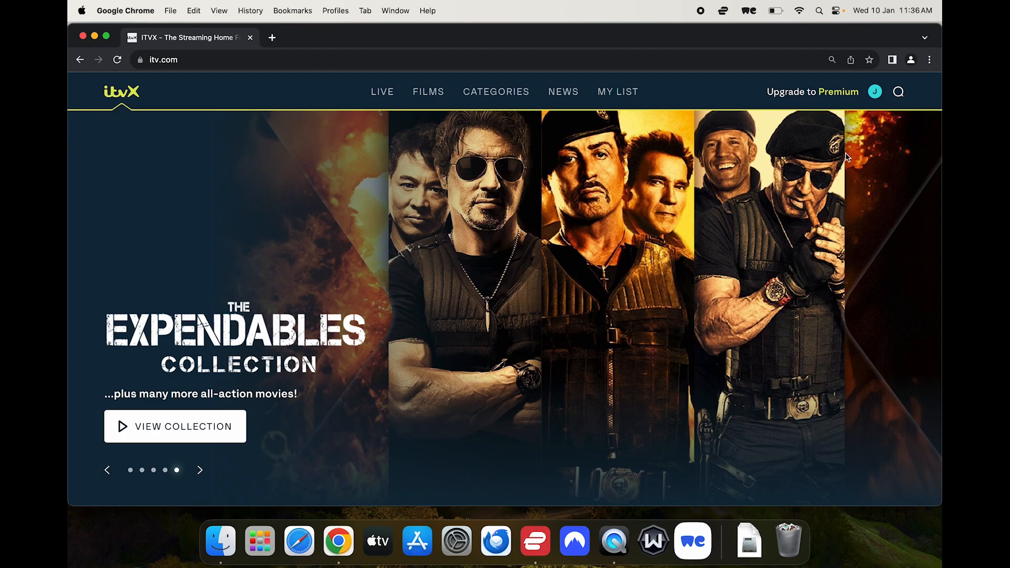
mouse_move(596, 466)
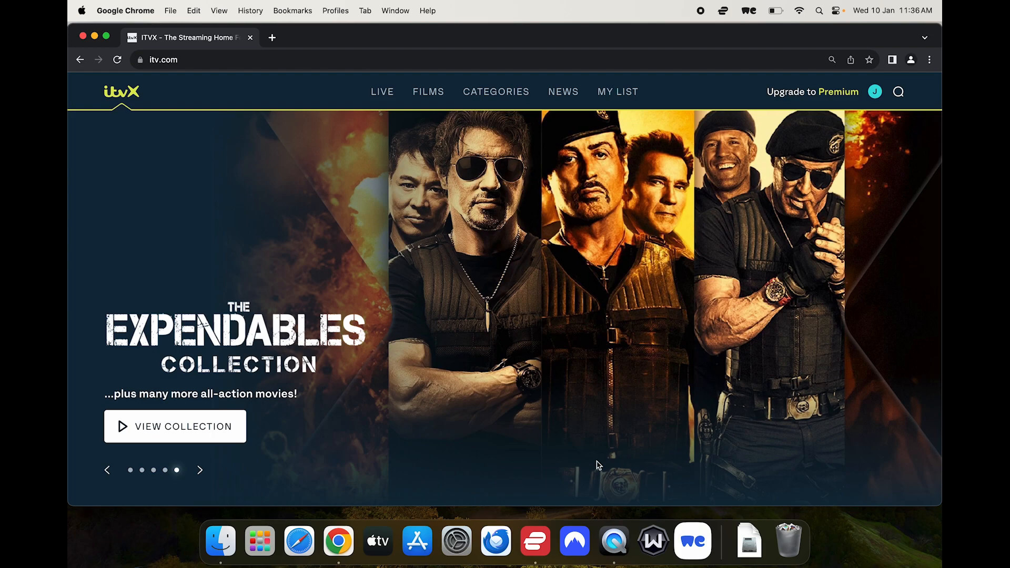
mouse_move(453, 449)
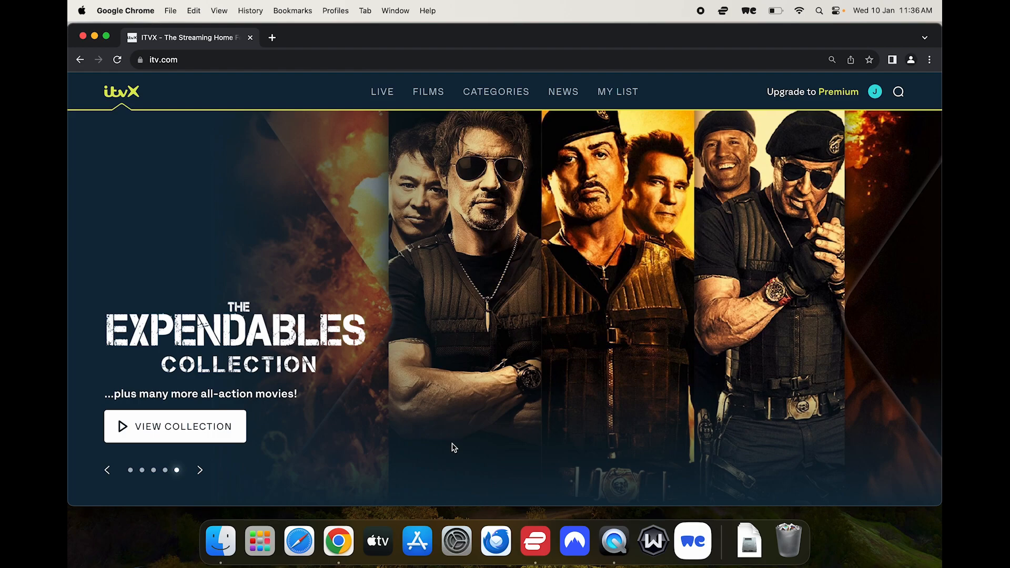
mouse_move(490, 361)
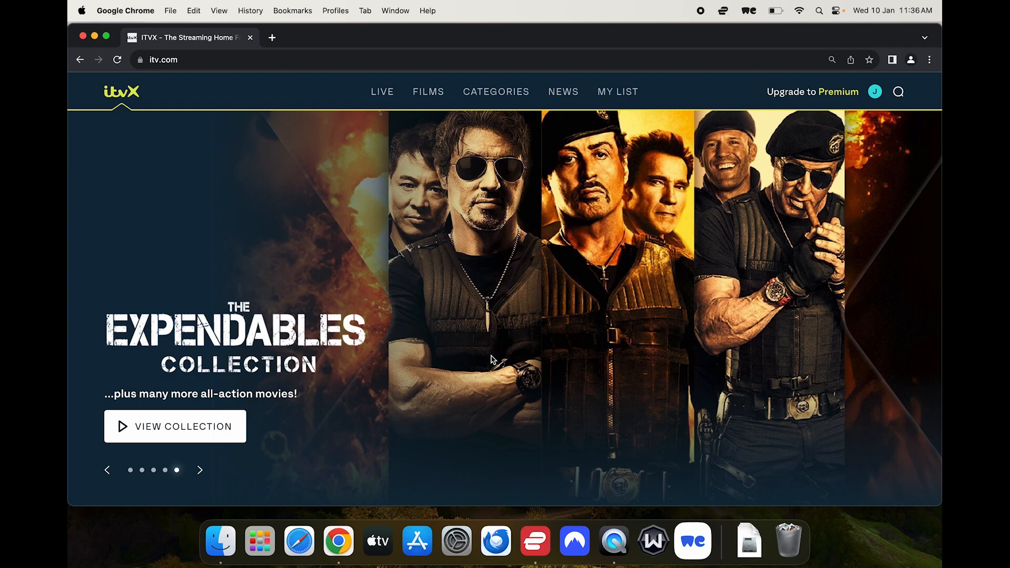
mouse_move(459, 254)
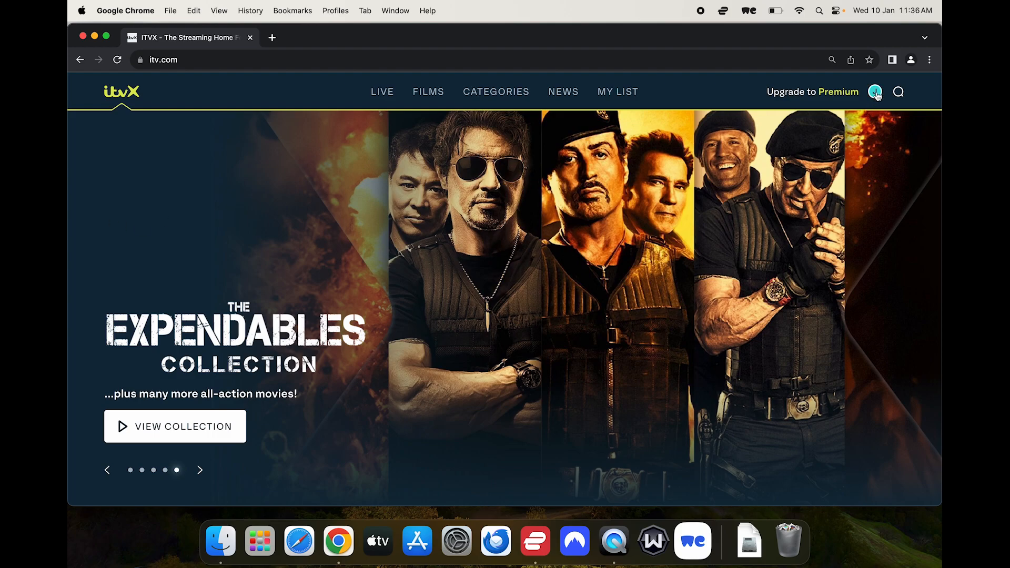
scroll(down, 3)
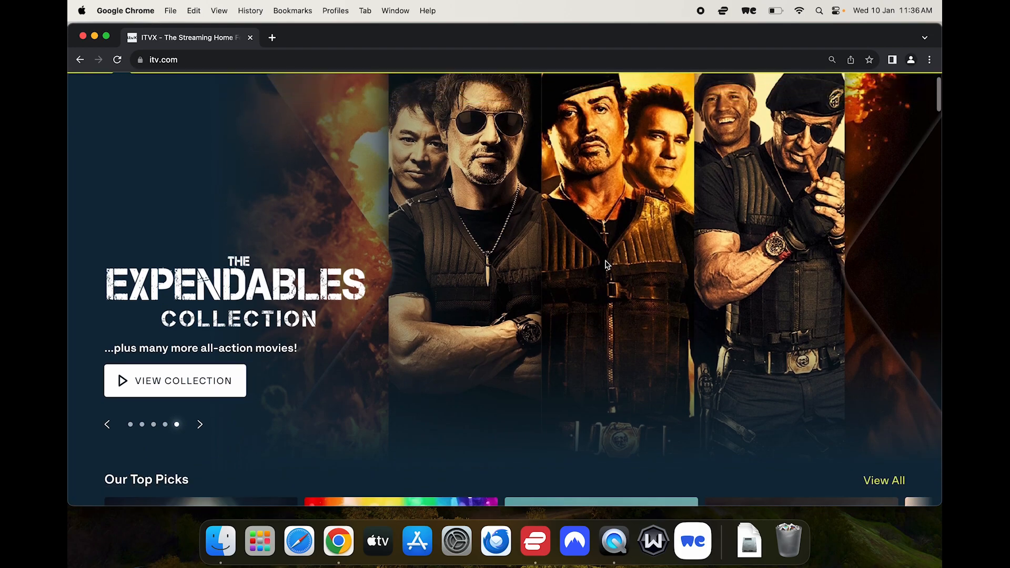
scroll(down, 3)
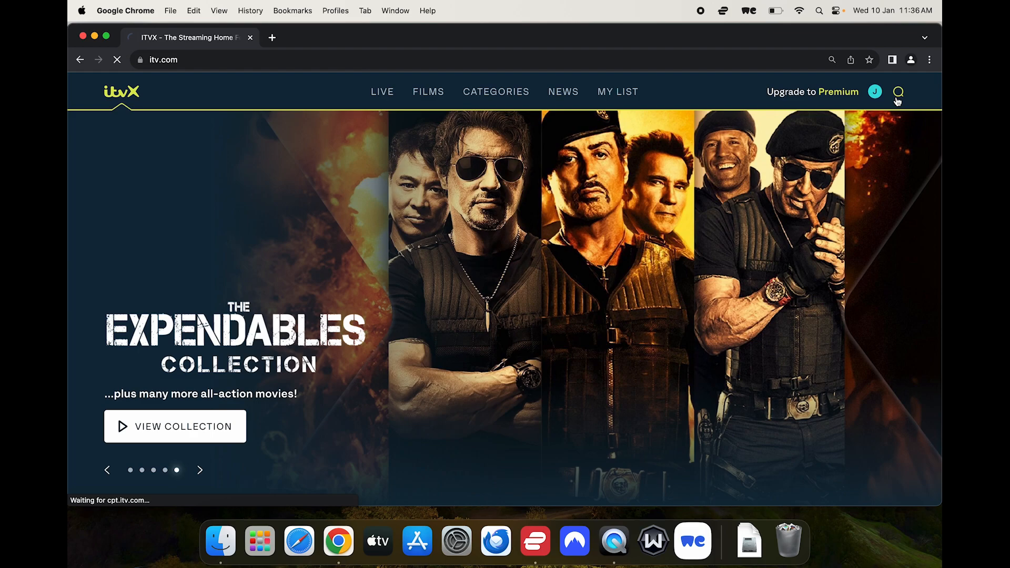
- Search 'love island', open the Love Island show page, and press play on an episode
text(love island)
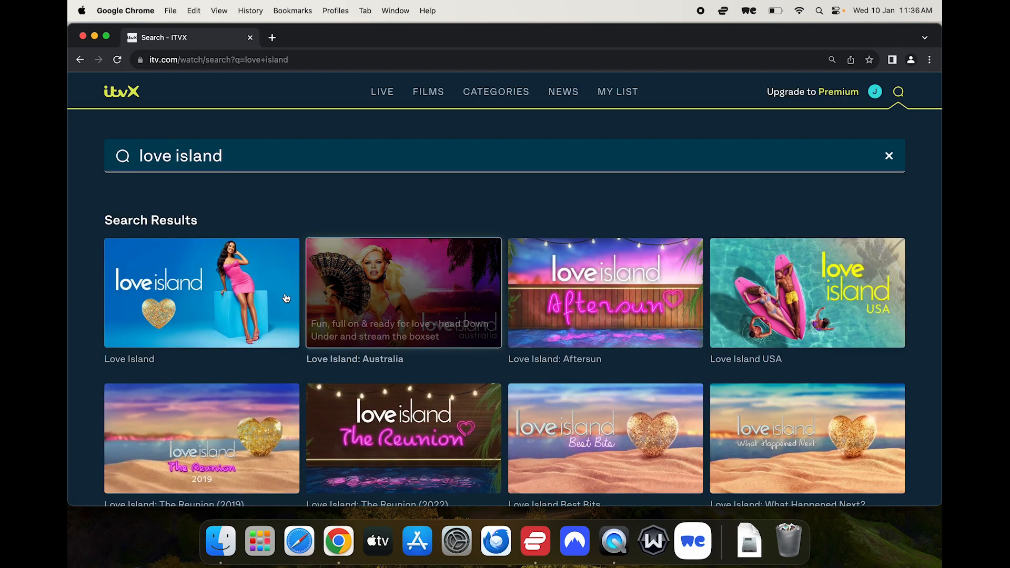
click(200, 293)
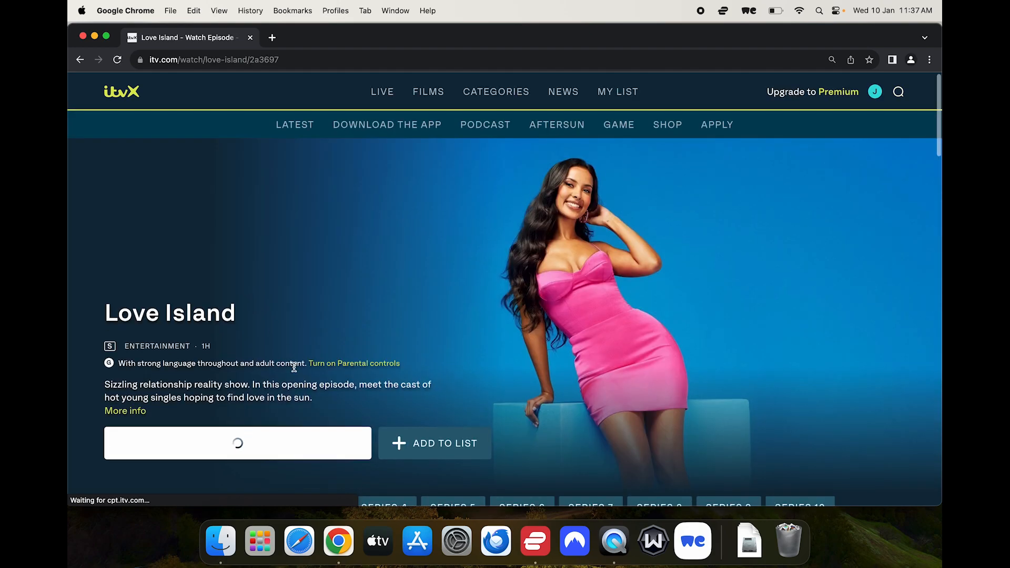
scroll(down, 3)
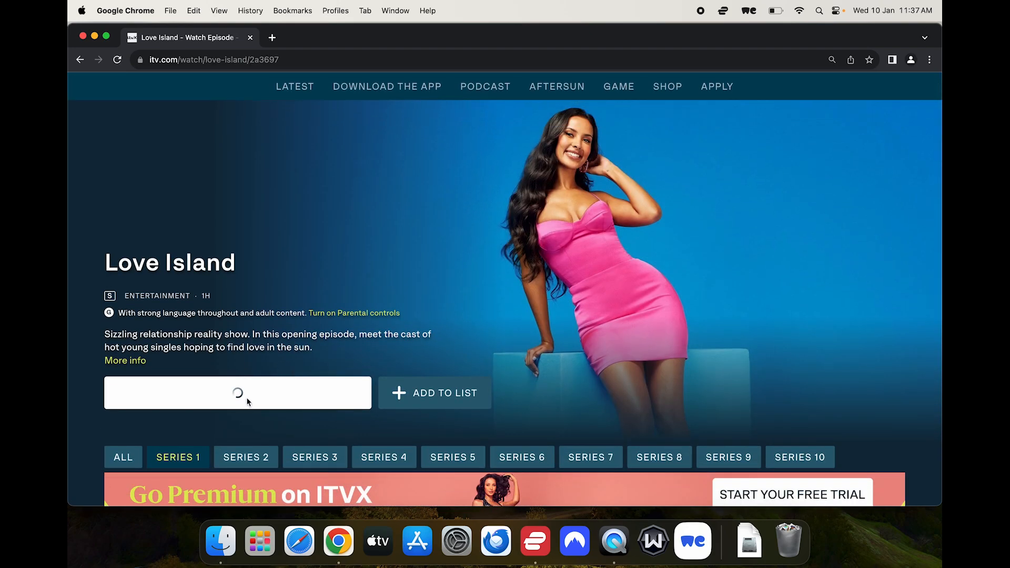
click(238, 392)
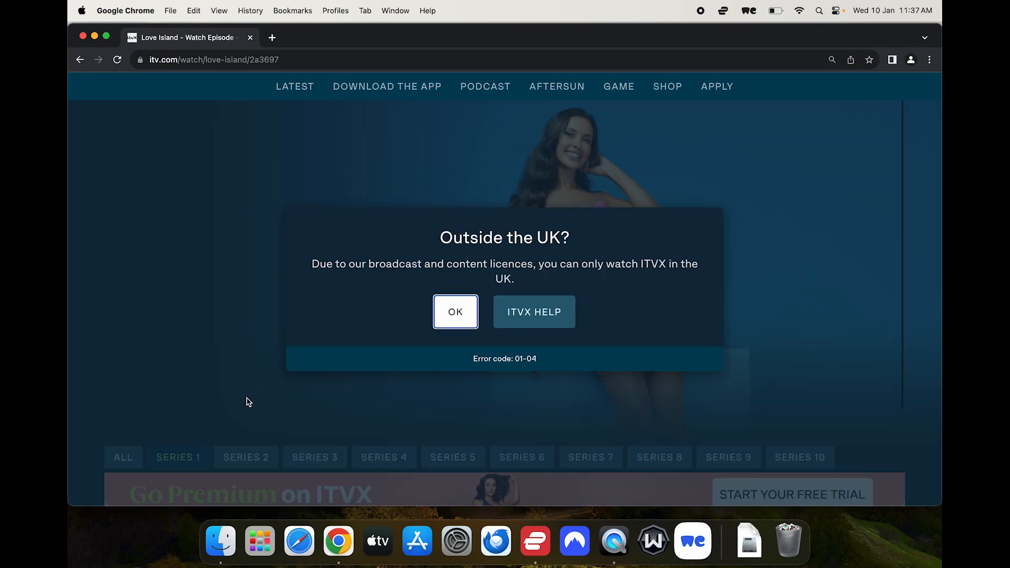
mouse_move(536, 264)
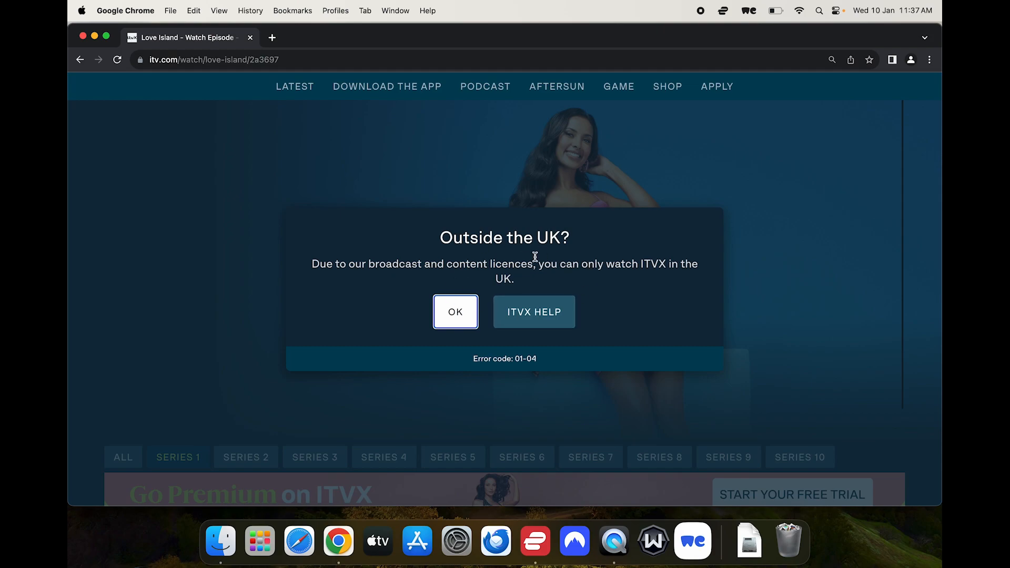
mouse_move(484, 268)
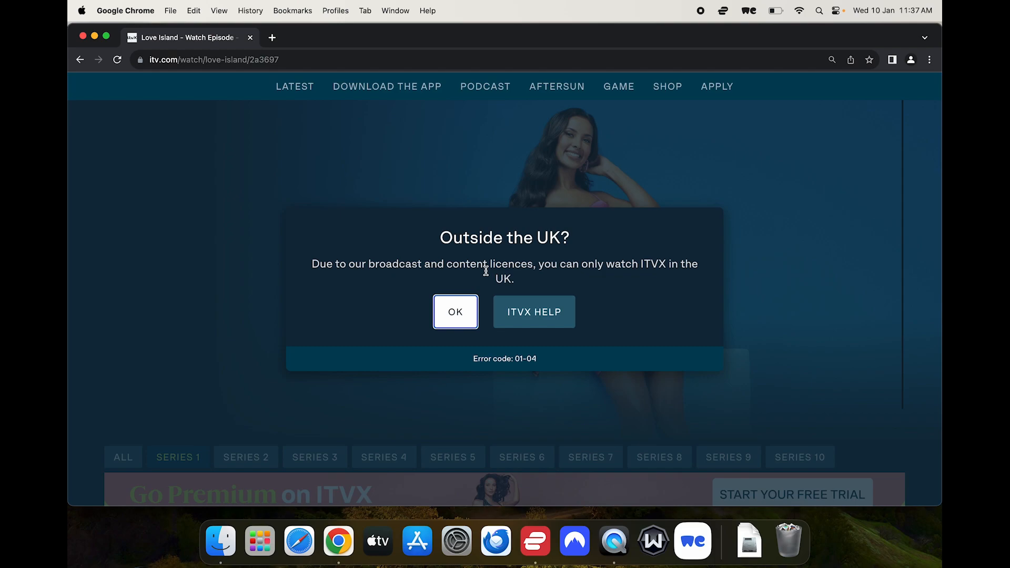
mouse_move(454, 201)
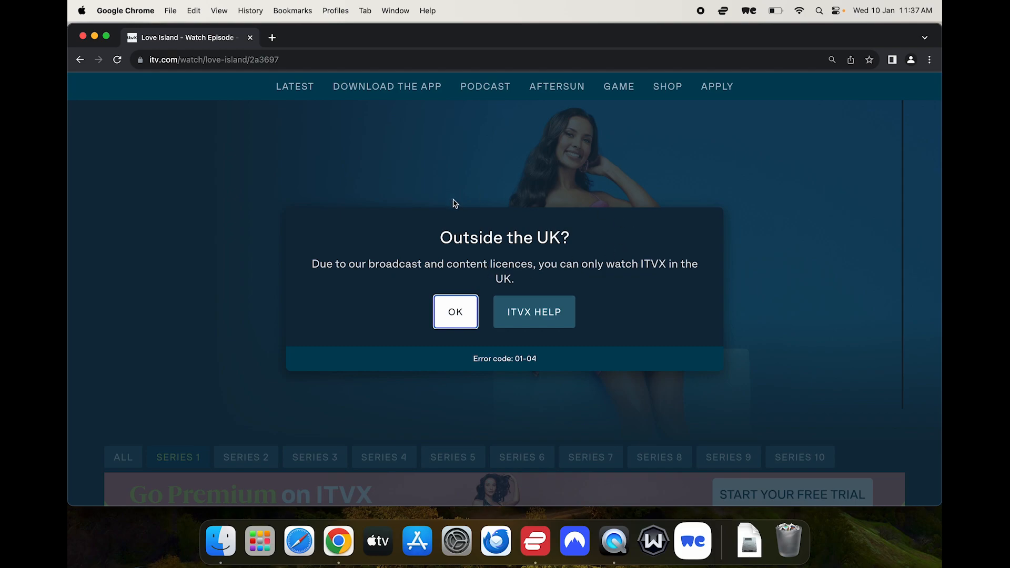
mouse_move(455, 196)
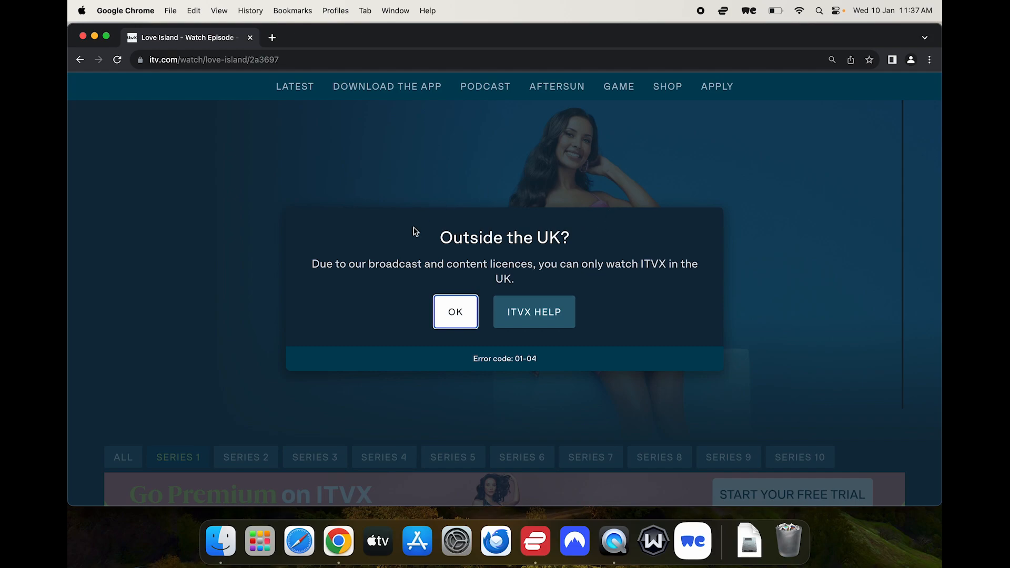
mouse_move(433, 252)
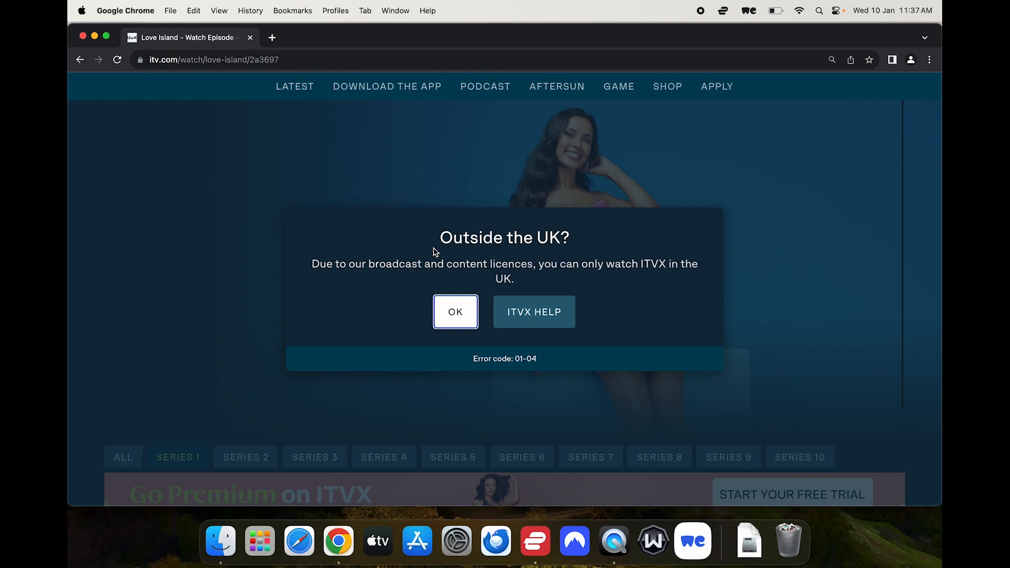
mouse_move(511, 507)
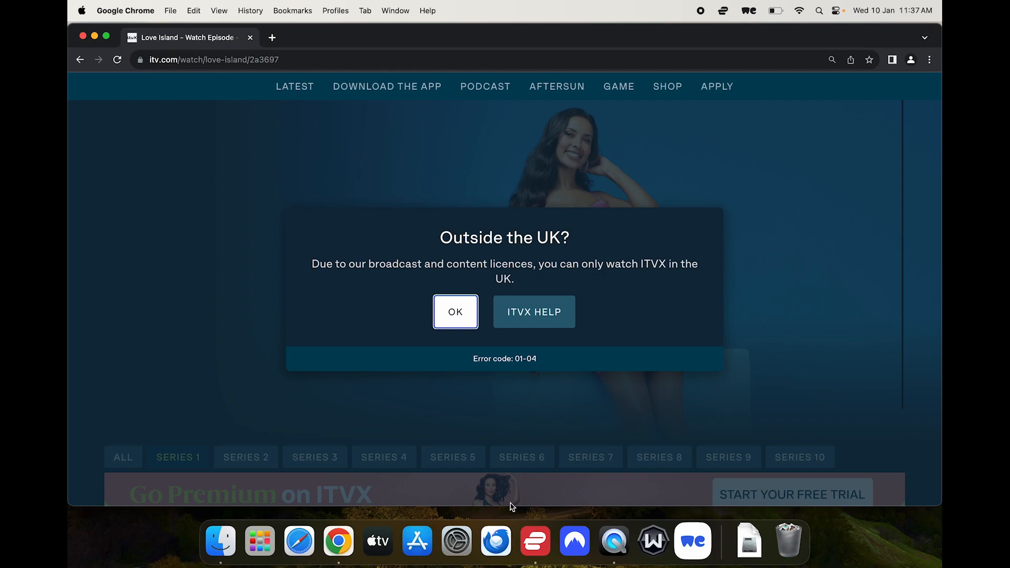
mouse_move(576, 542)
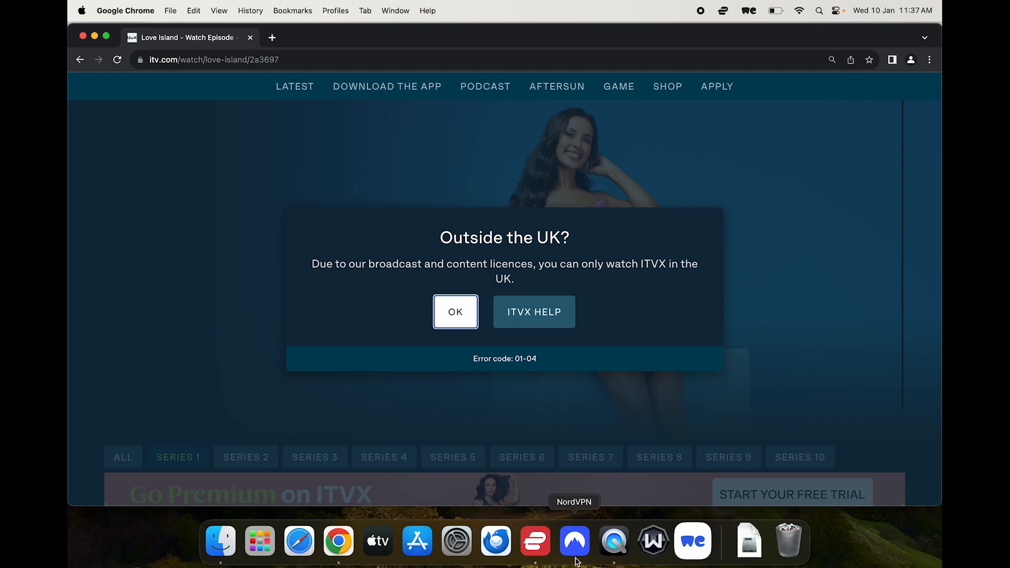
mouse_move(526, 258)
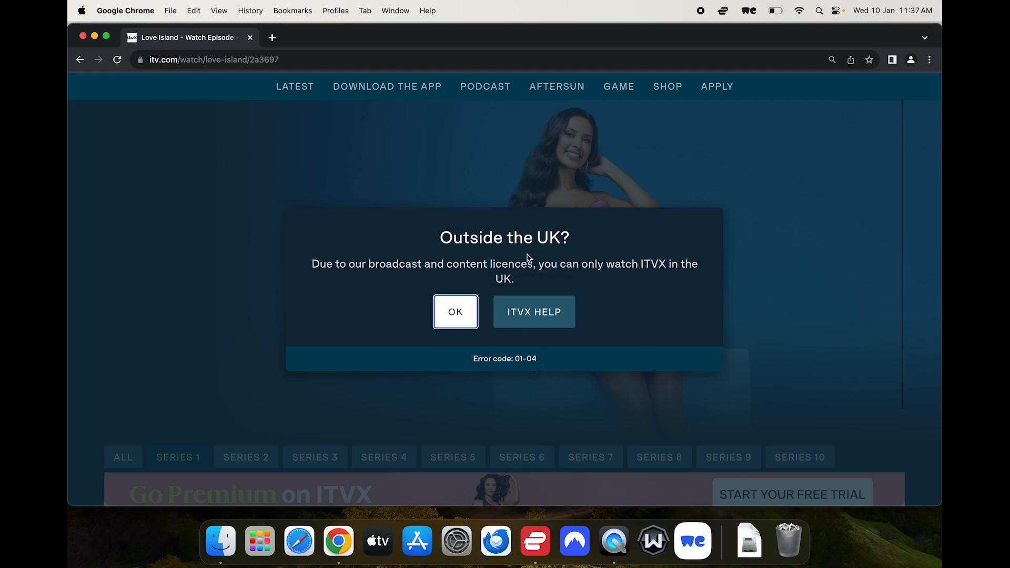
mouse_move(541, 527)
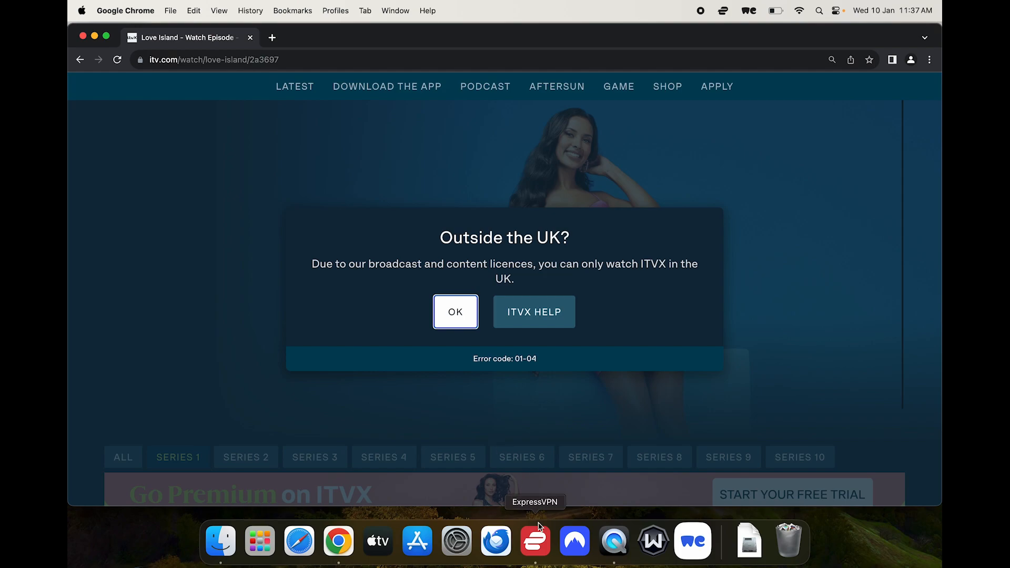
mouse_move(554, 537)
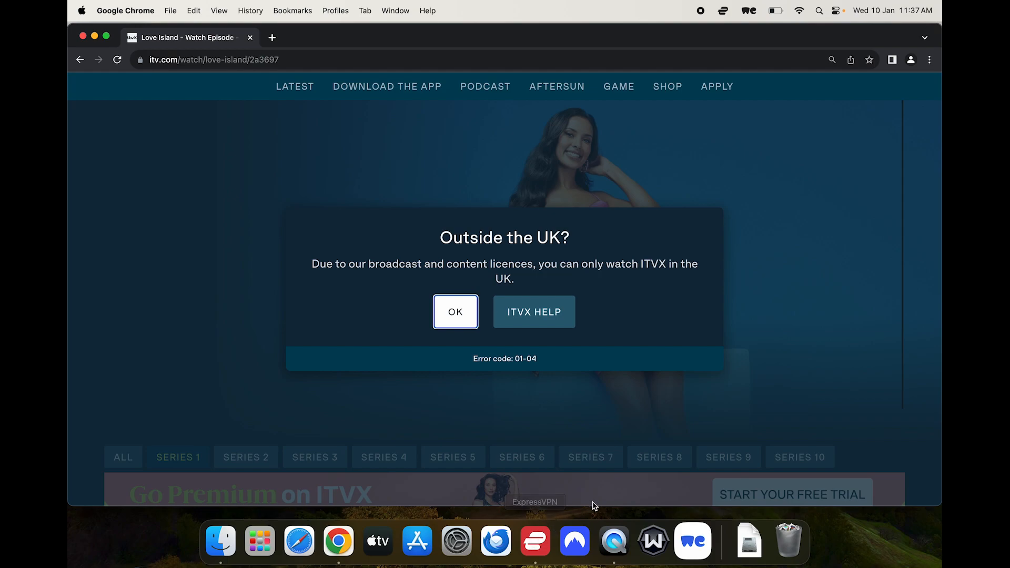
mouse_move(551, 428)
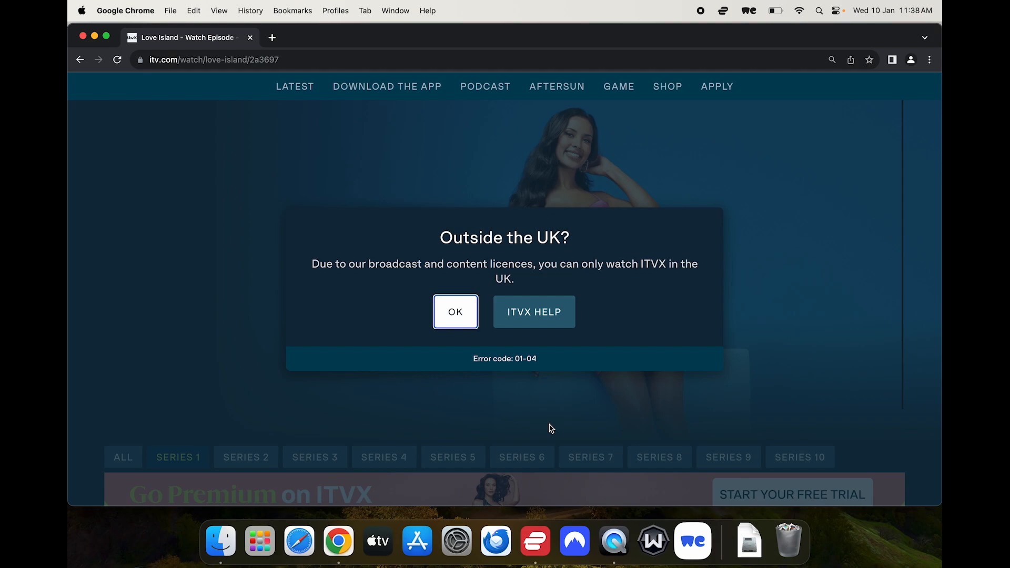
mouse_move(557, 435)
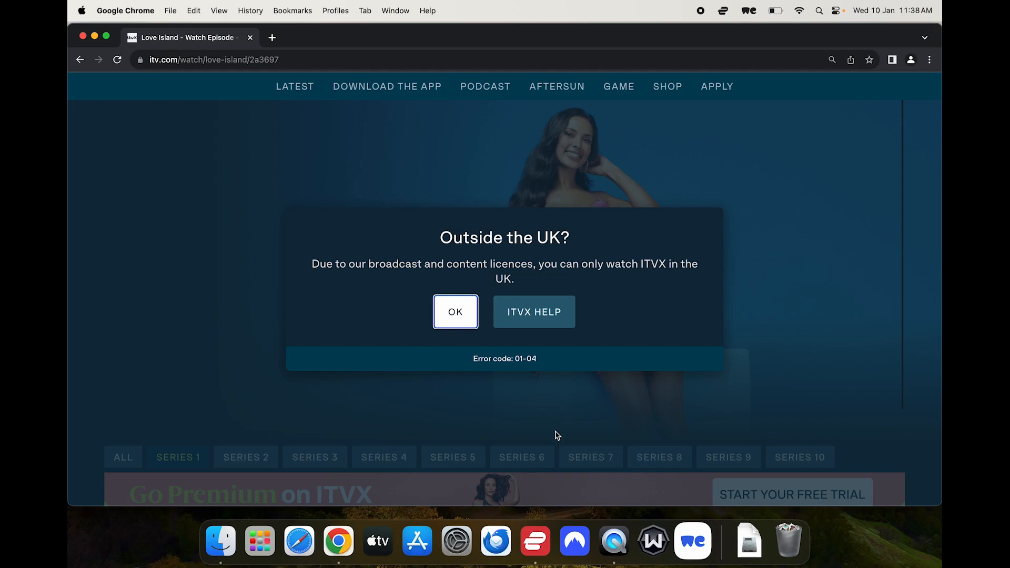
- Open ExpressVPN and connect to the UK - Docklands server from the location list
click(533, 541)
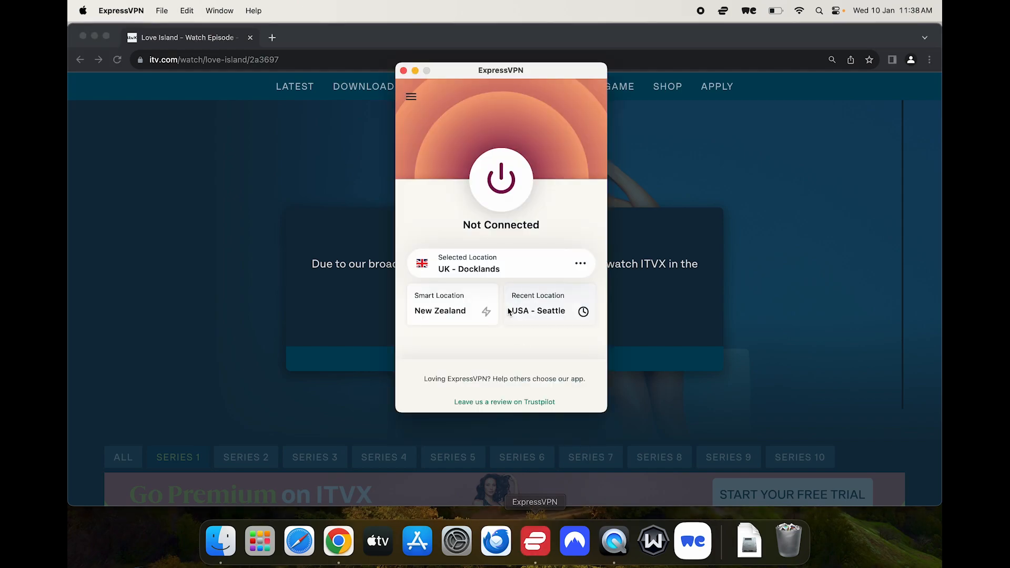
click(581, 264)
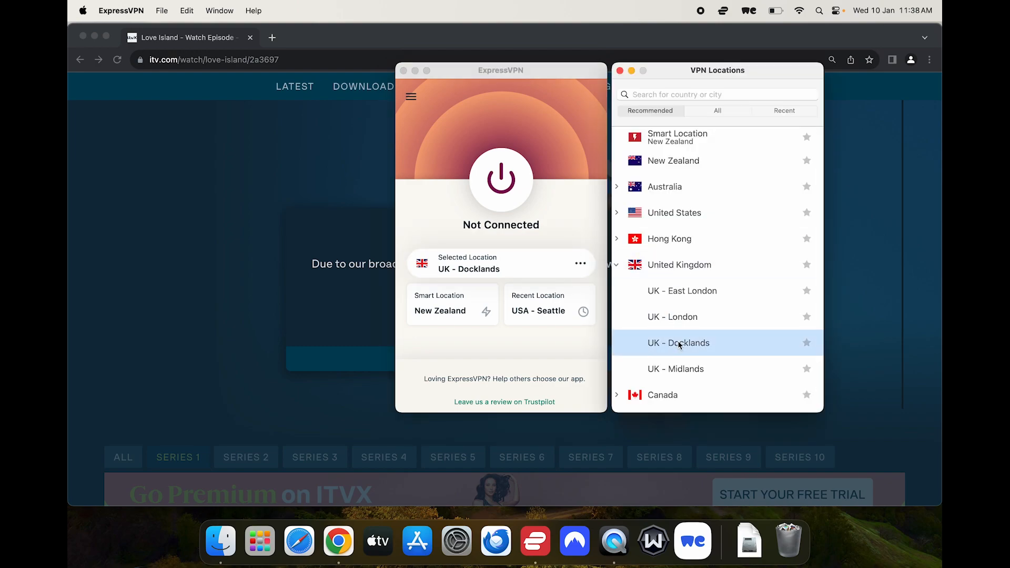
click(678, 343)
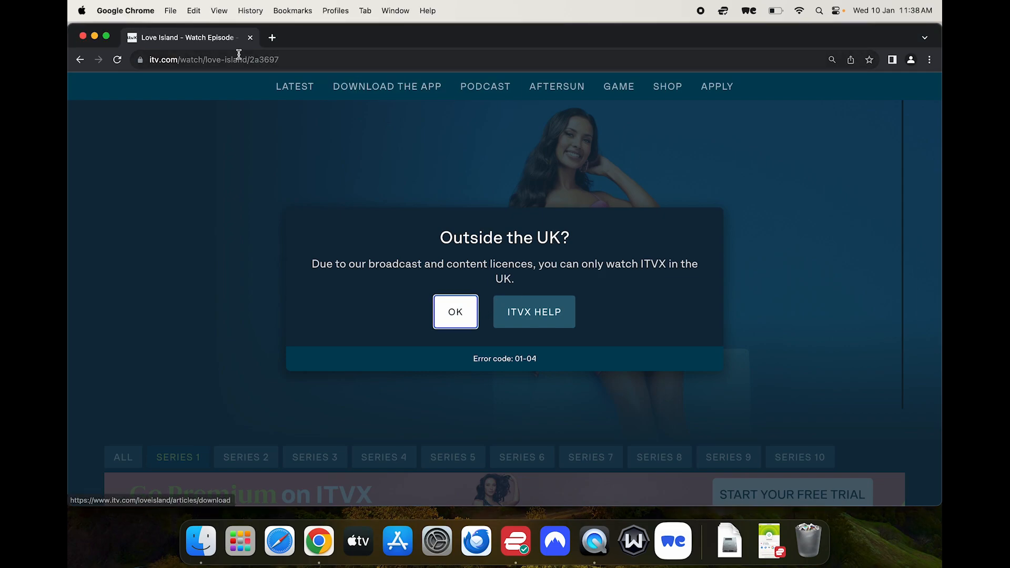
- Reload the Love Island watch page to reach the Parental Controls prompt
click(116, 59)
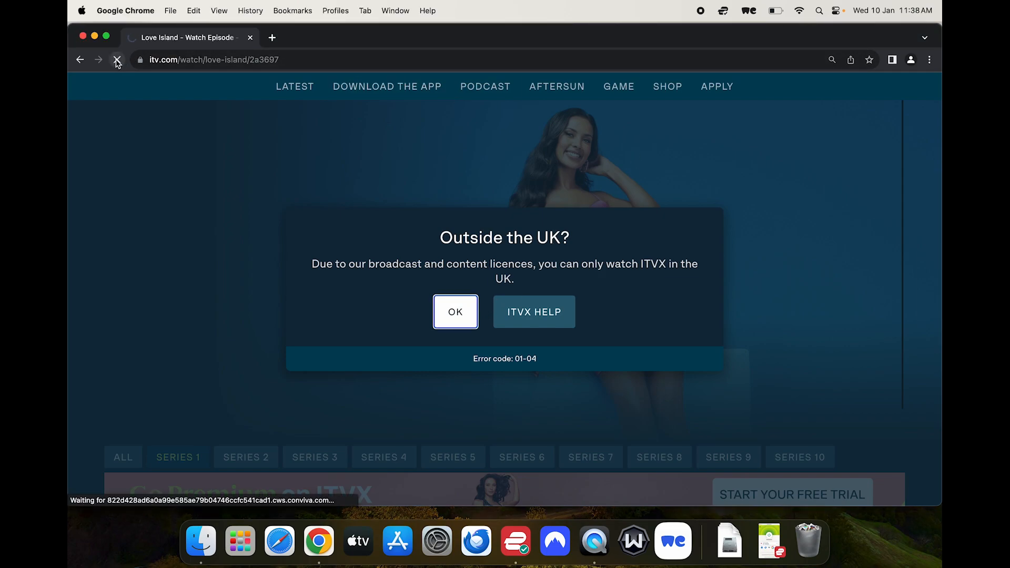
click(455, 311)
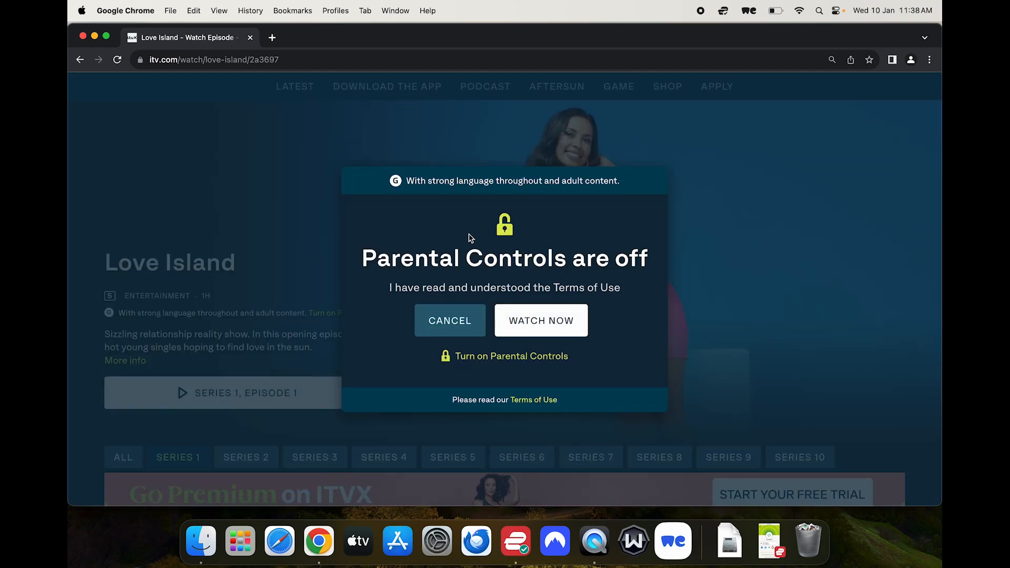
mouse_move(473, 252)
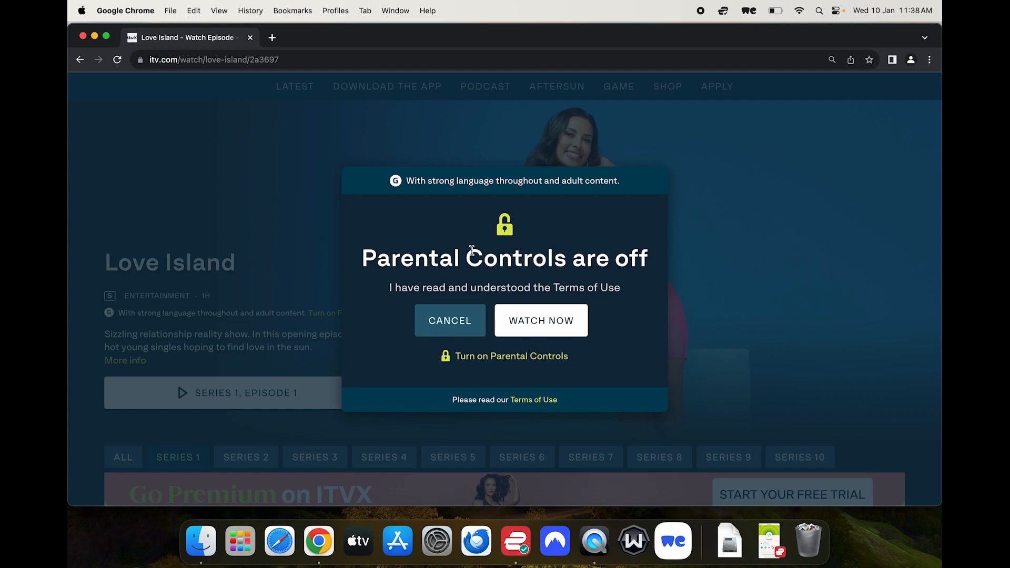
mouse_move(535, 326)
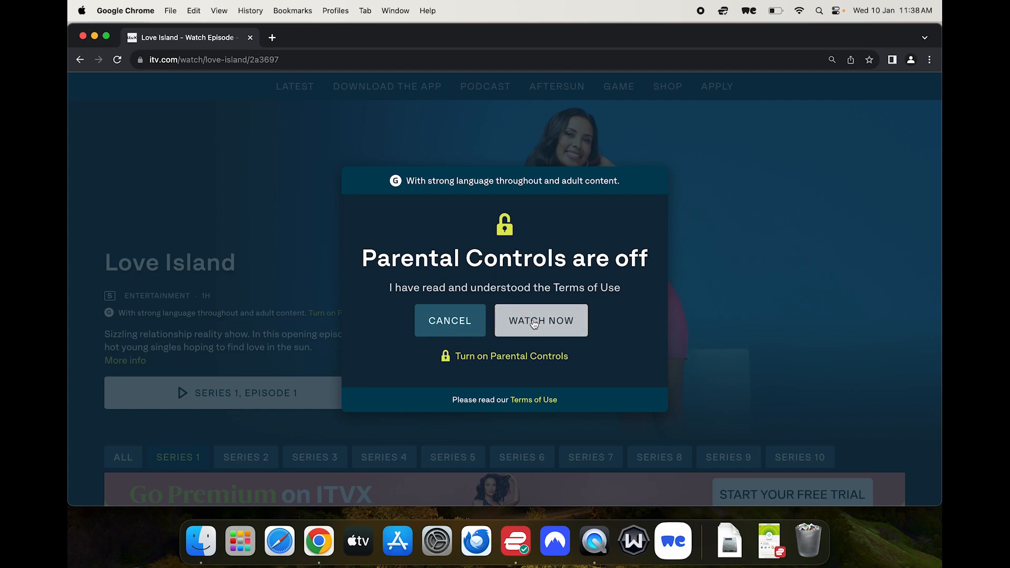
- Accept with WATCH NOW, then play the Love Island episode and unmute it
click(540, 320)
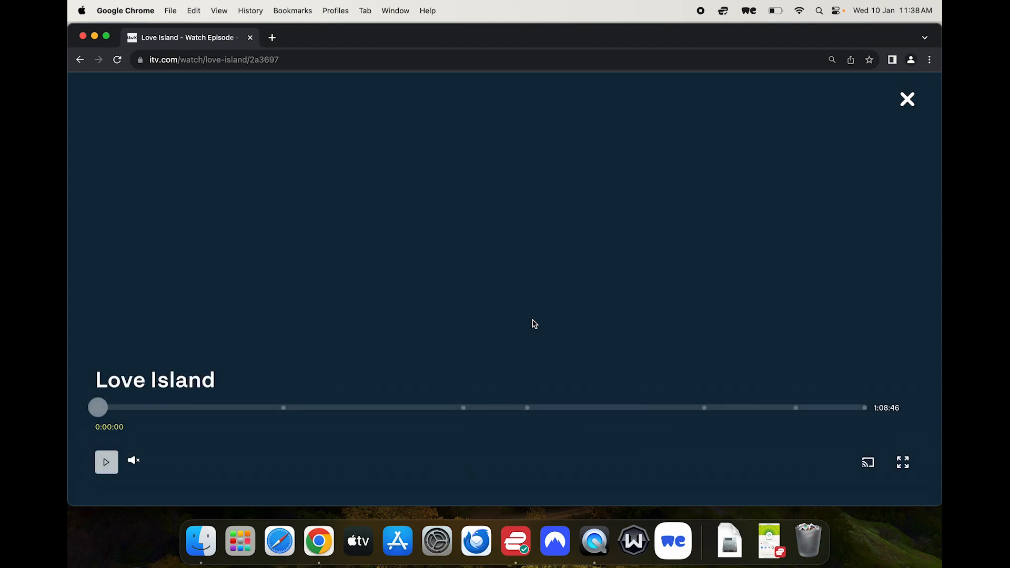
mouse_move(130, 443)
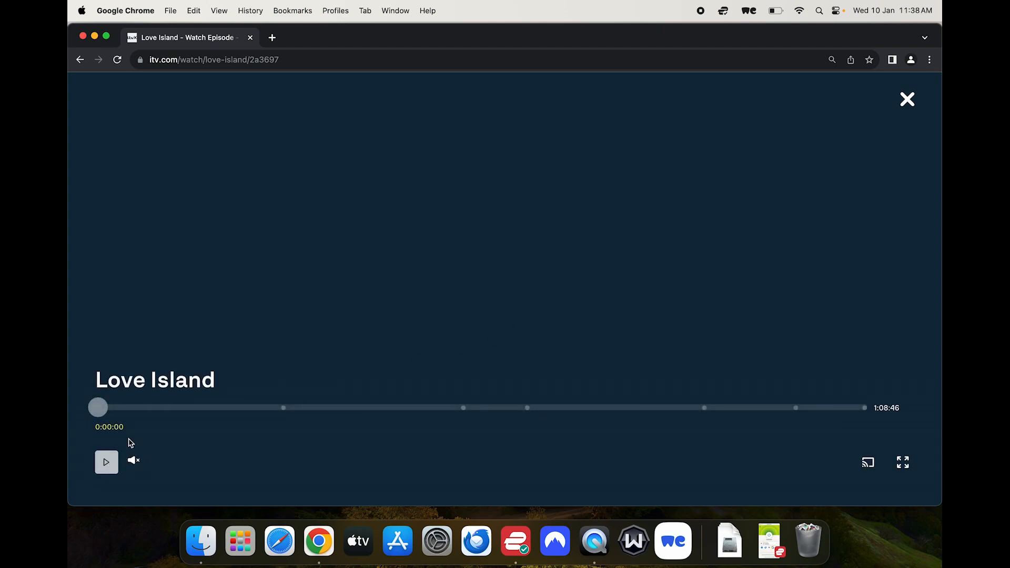
click(106, 462)
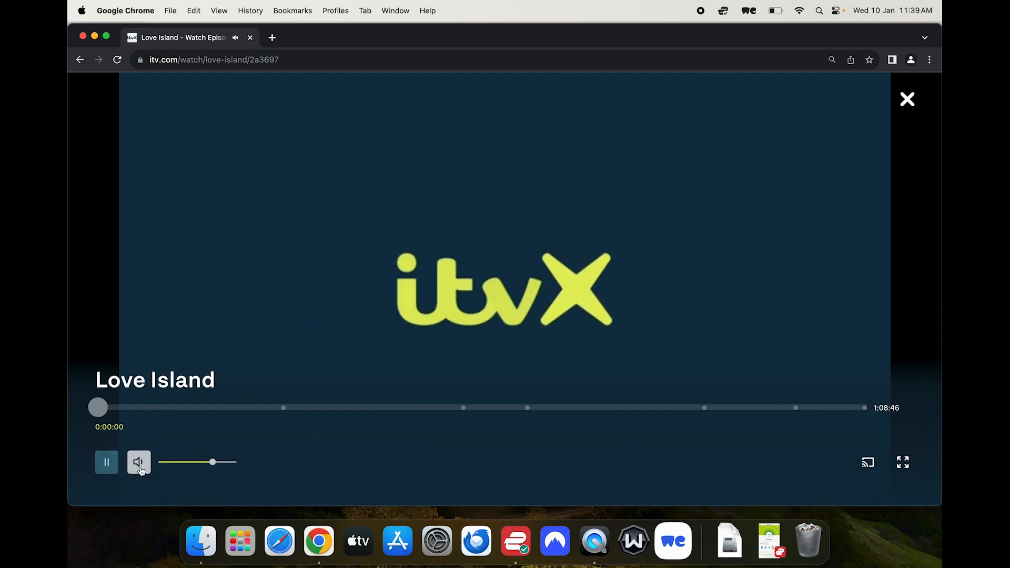
click(138, 462)
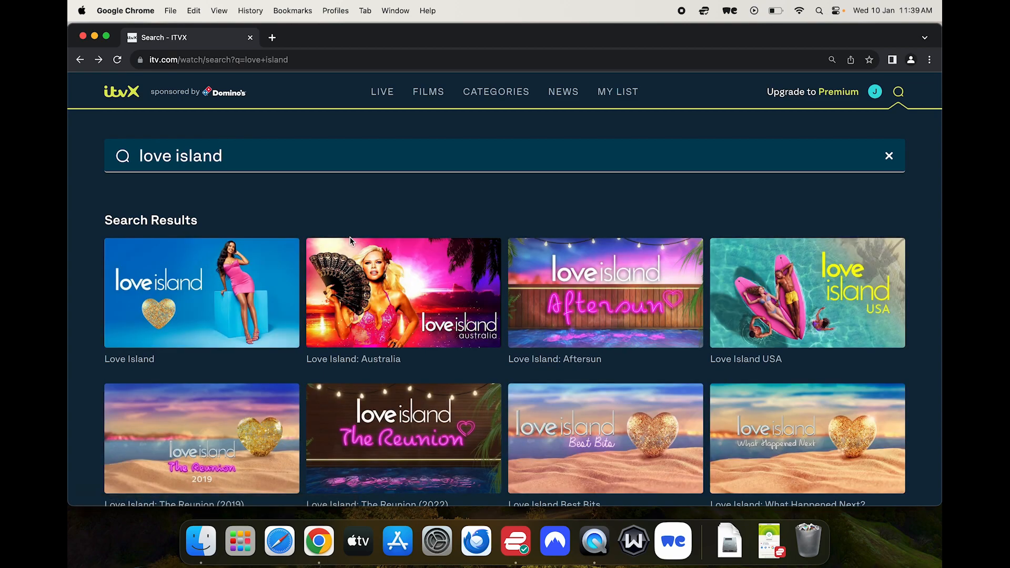
mouse_move(232, 280)
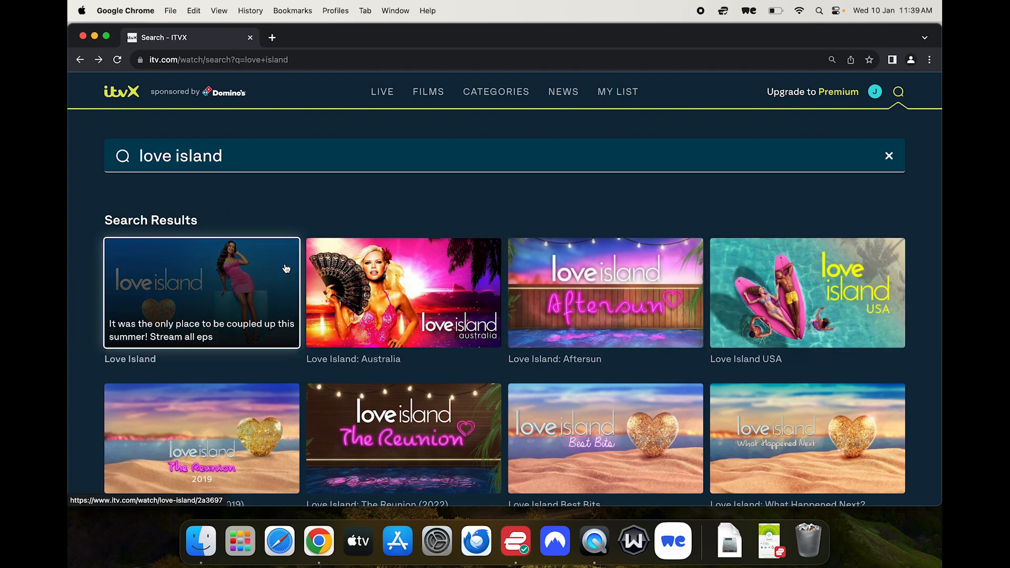
mouse_move(444, 213)
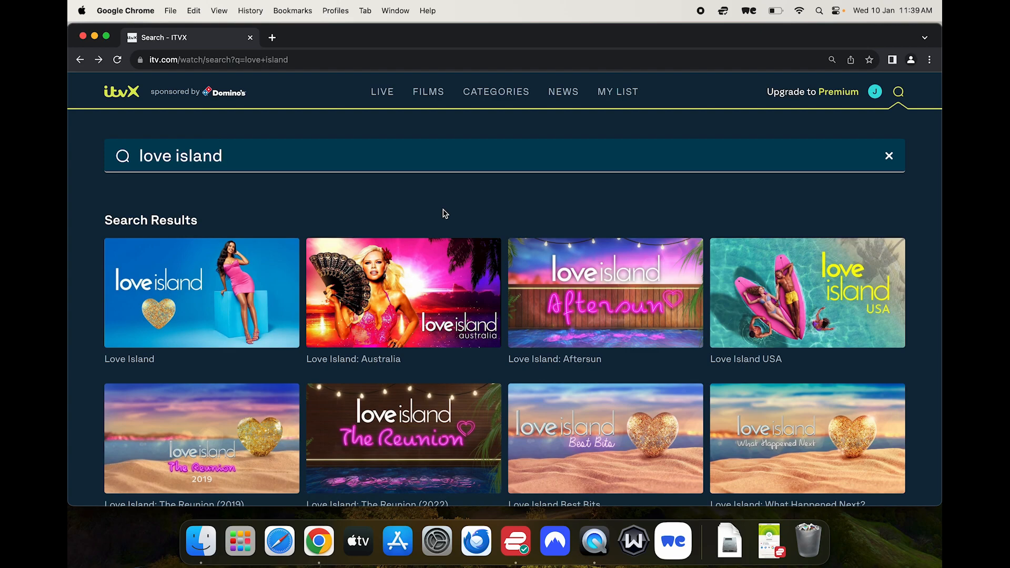
mouse_move(548, 319)
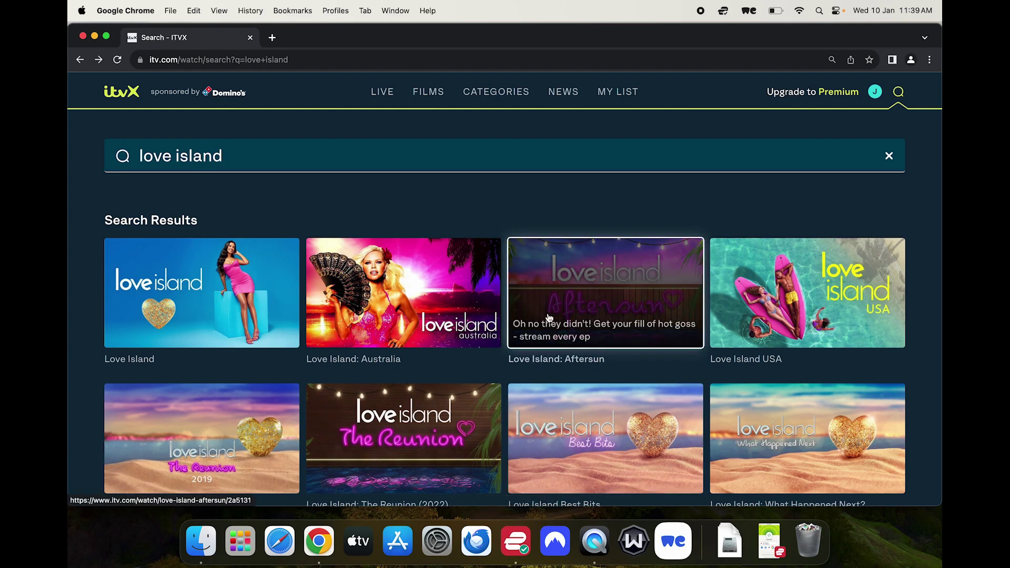
mouse_move(547, 230)
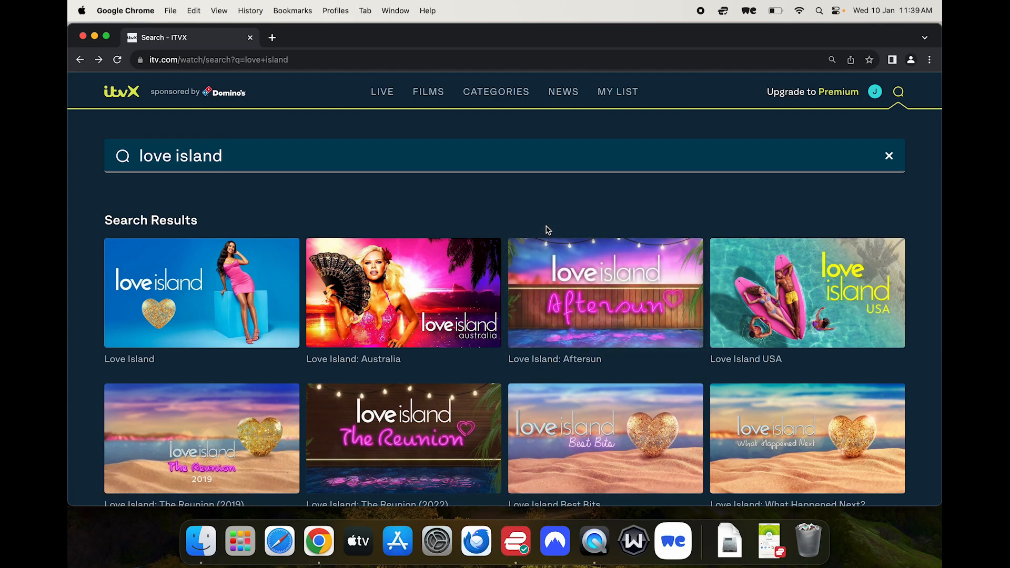